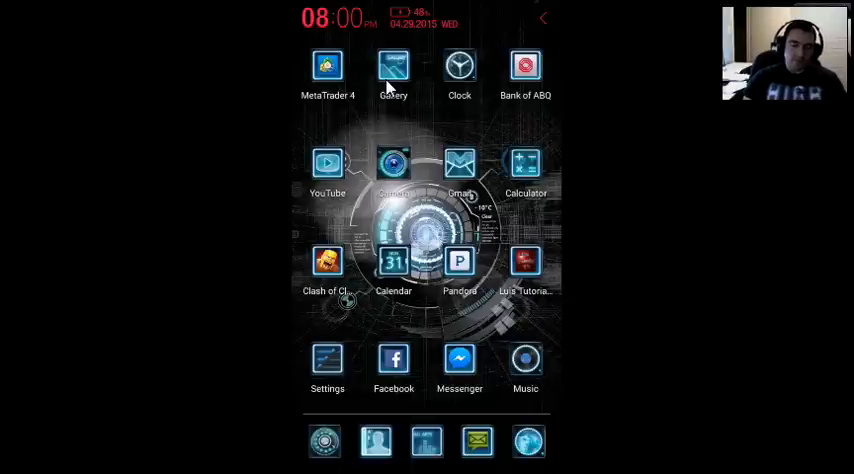
Swipe left through the home screen pages to reach and launch My Files.
scroll("left", 3)
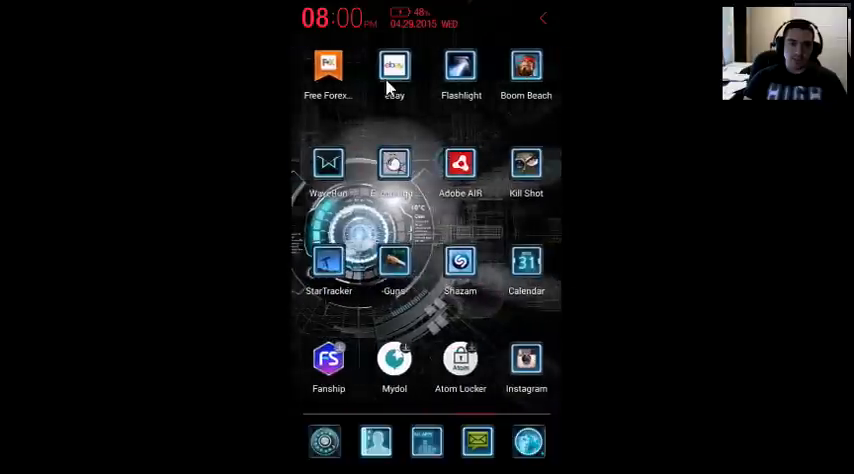
scroll("left", 3)
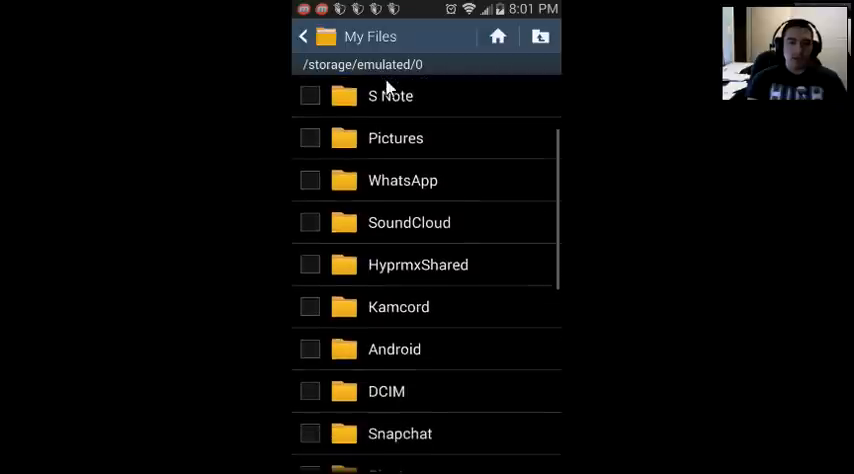
Scroll the internal storage folders and open Android, retrying via the storage root.
scroll("down", 3)
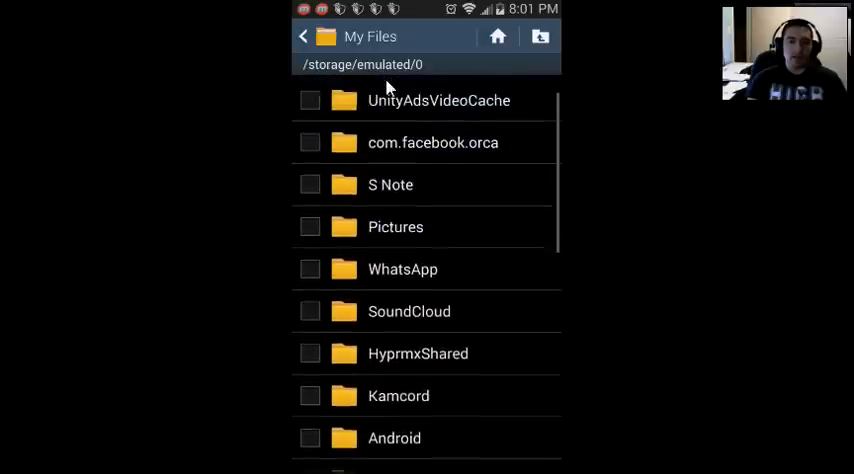
scroll("down", 3)
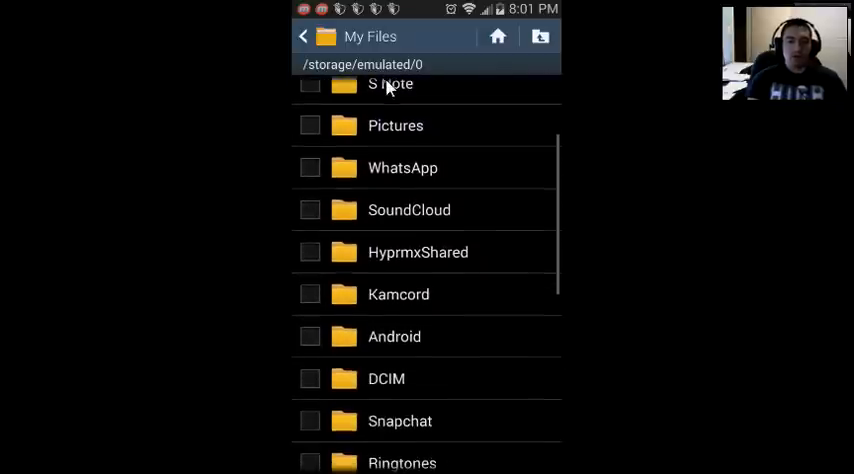
scroll("down", 3)
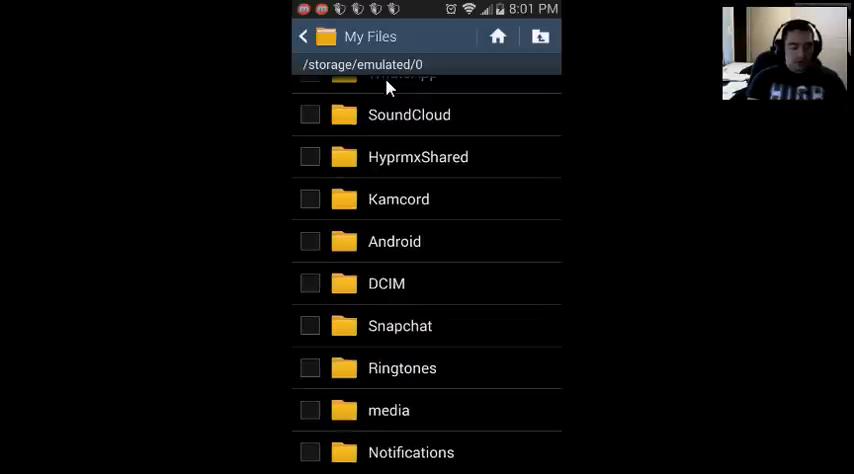
left_click(394, 241)
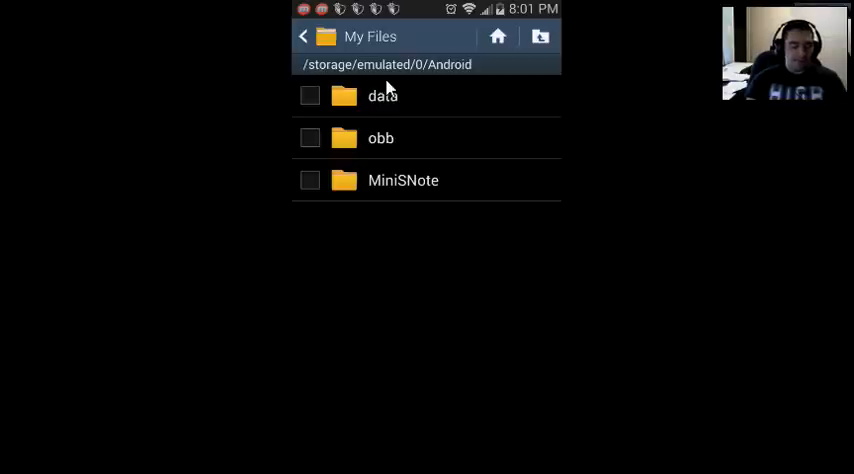
left_click(303, 36)
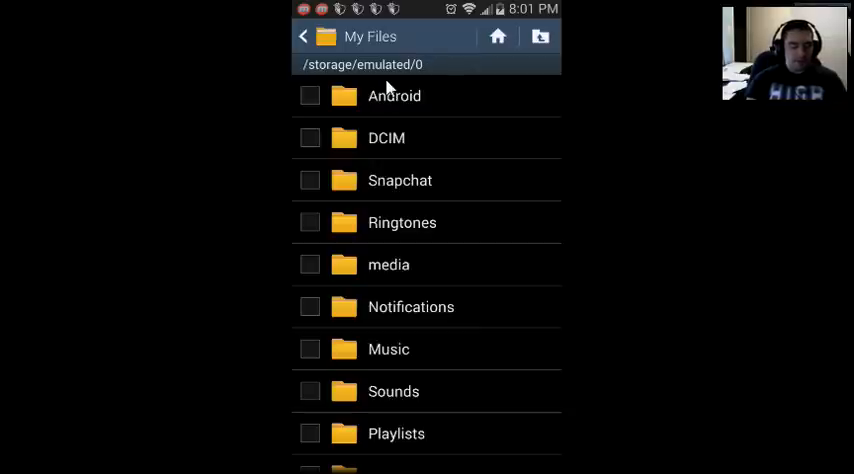
left_click(394, 96)
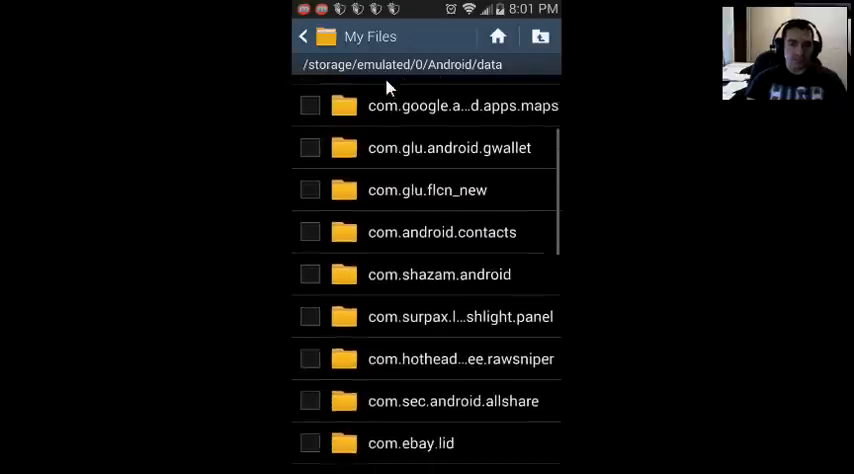
scroll("down", 3)
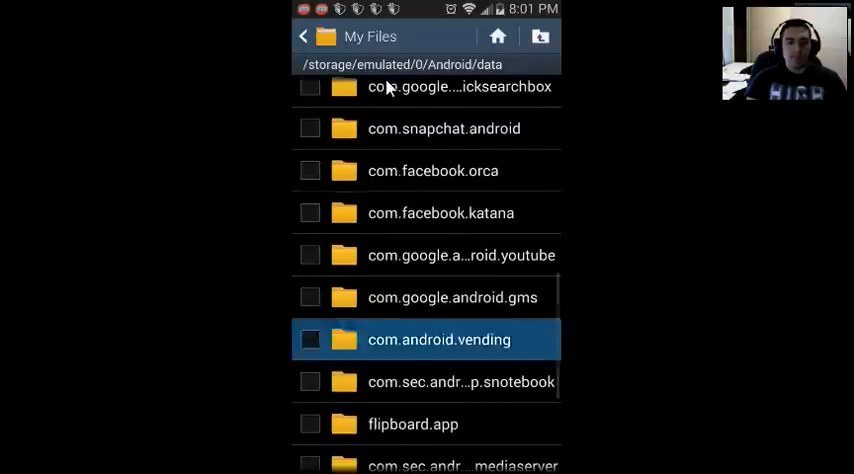
scroll("down", 3)
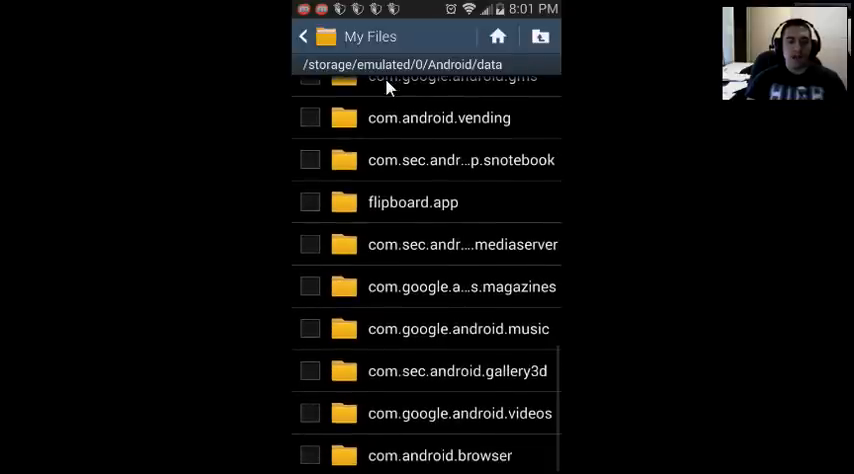
scroll("down", 3)
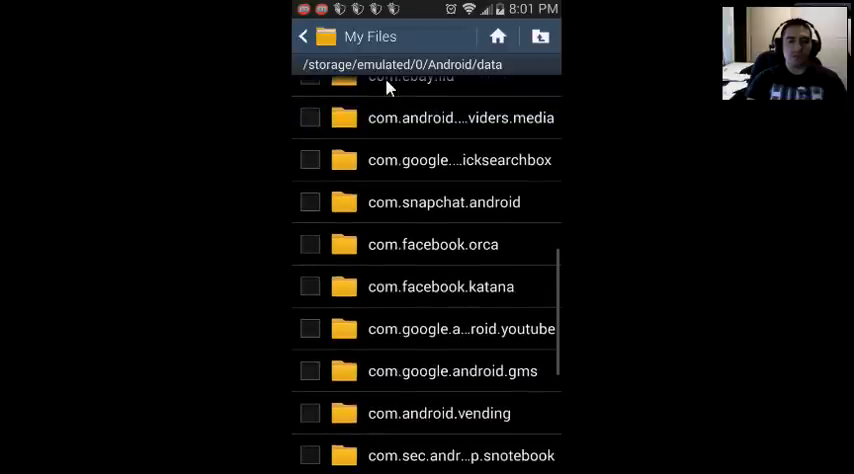
scroll("up", 3)
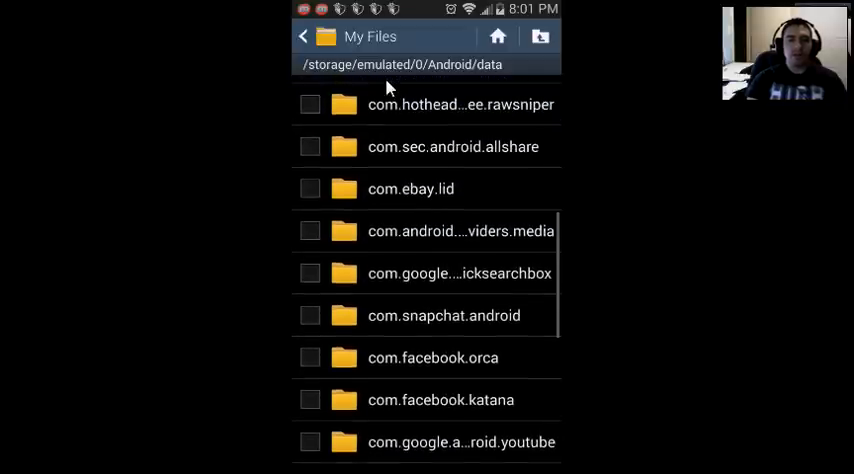
scroll("up", 3)
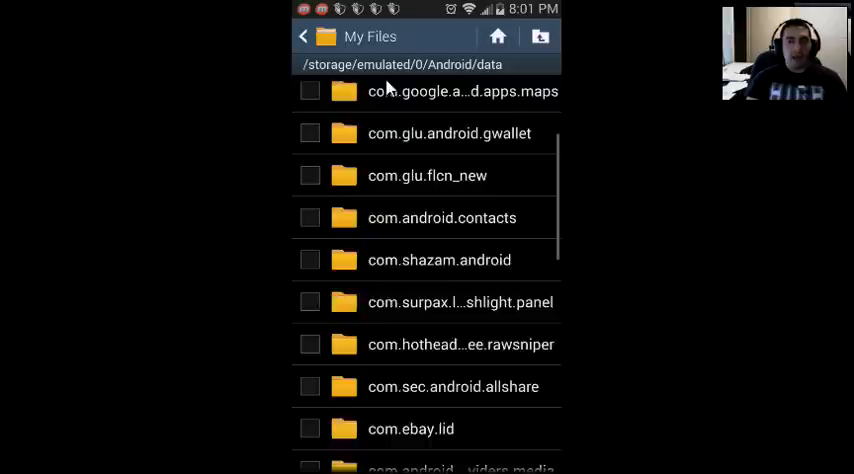
scroll("down", 3)
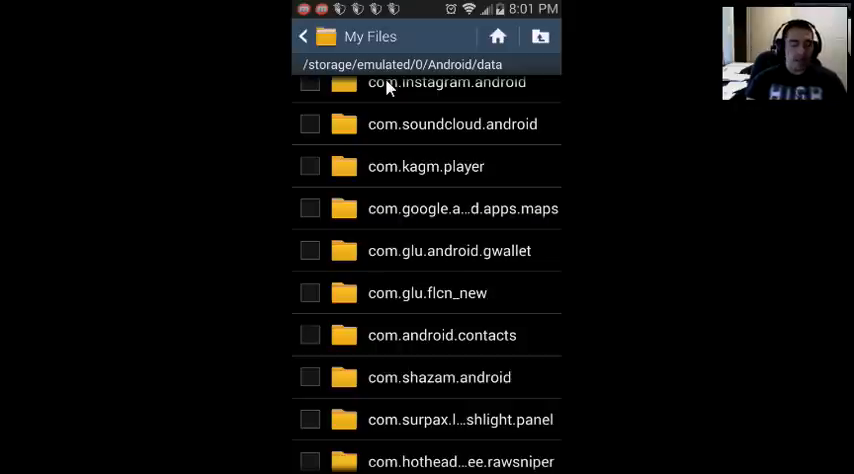
left_click(440, 377)
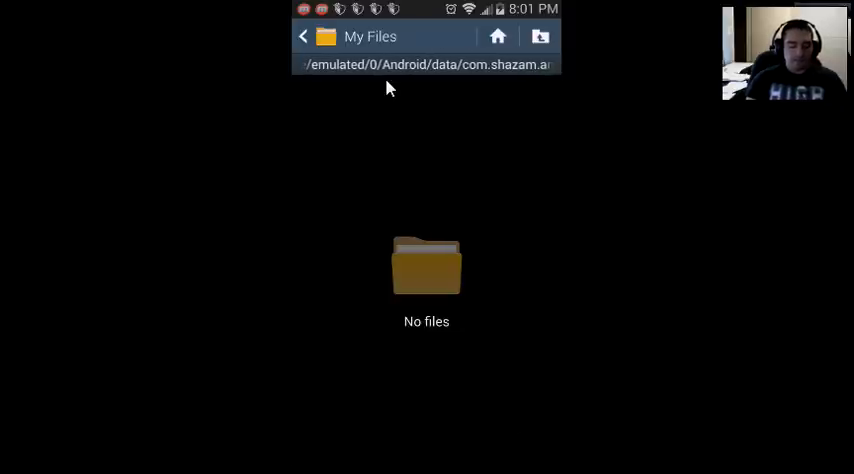
left_click(303, 36)
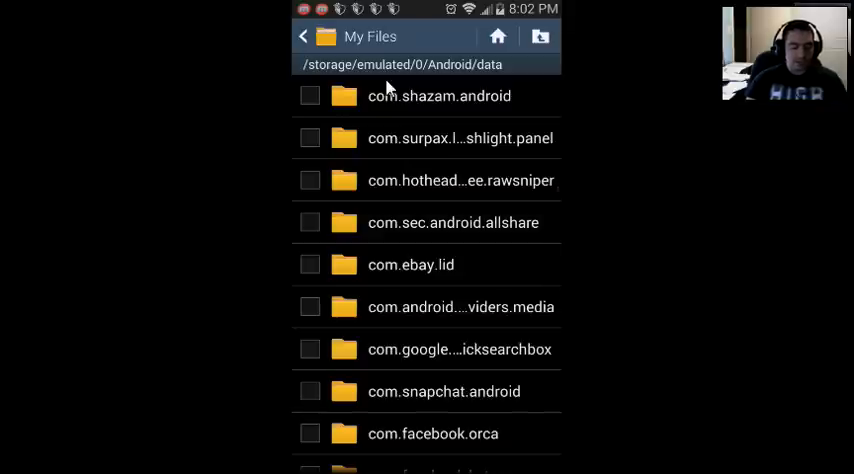
Browse the Android/data app folder list, then return to /storage/emulated/0.
scroll("down", 3)
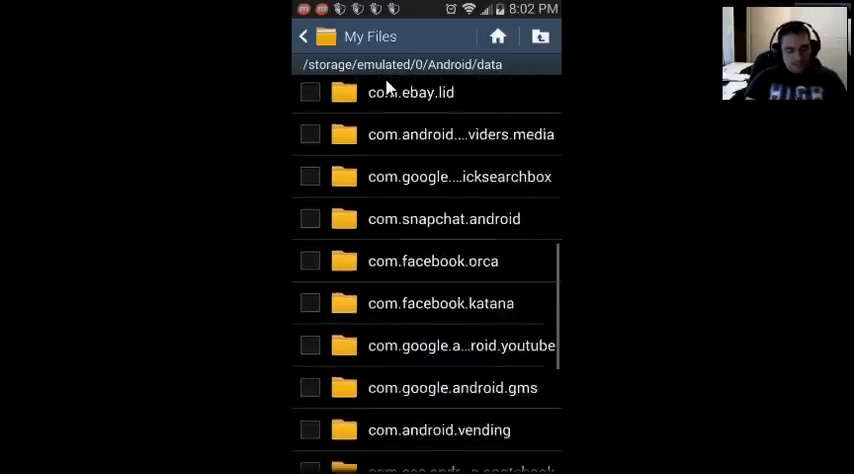
scroll("down", 3)
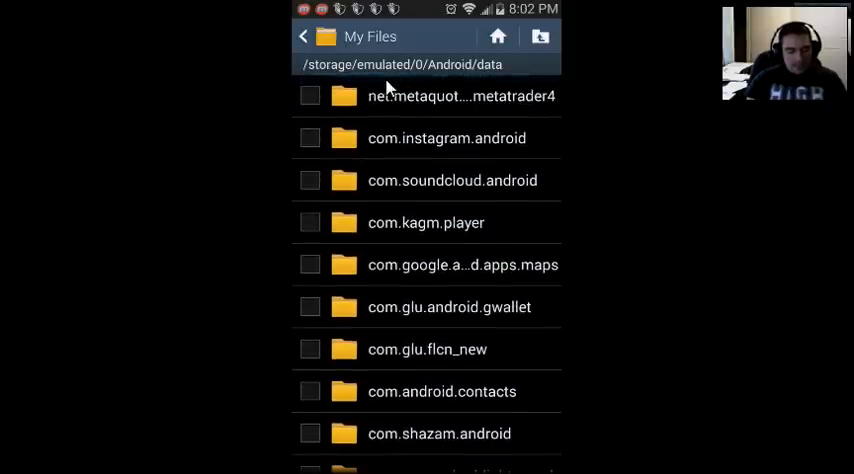
left_click(446, 138)
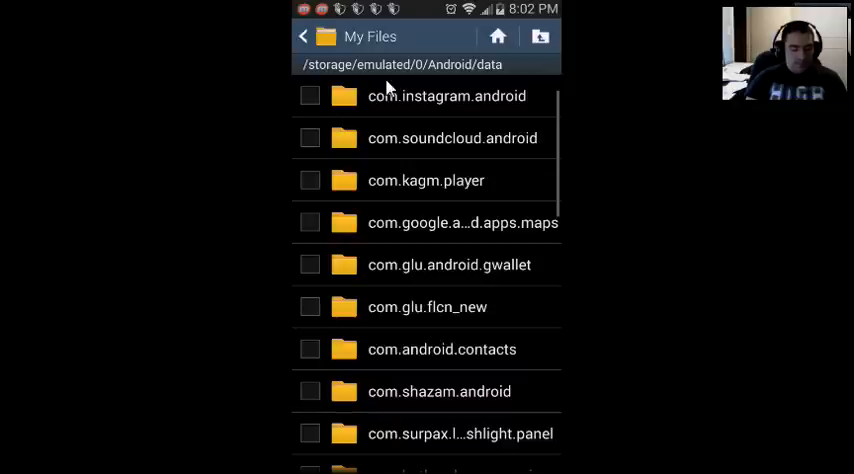
scroll("down", 3)
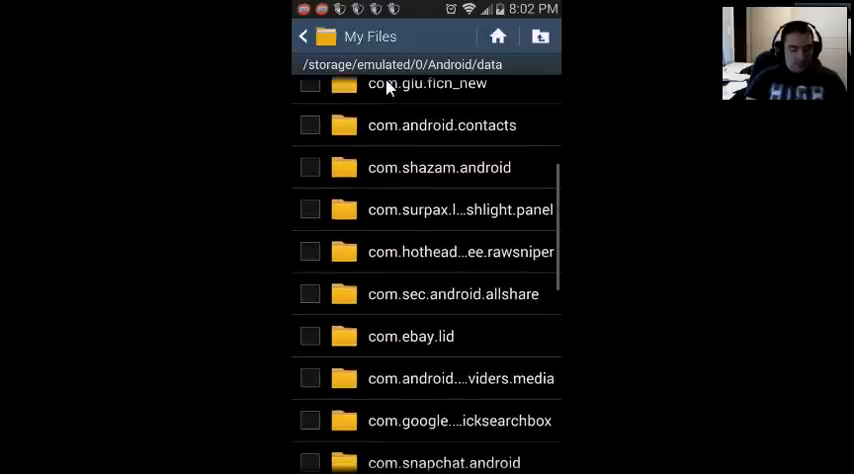
scroll("down", 3)
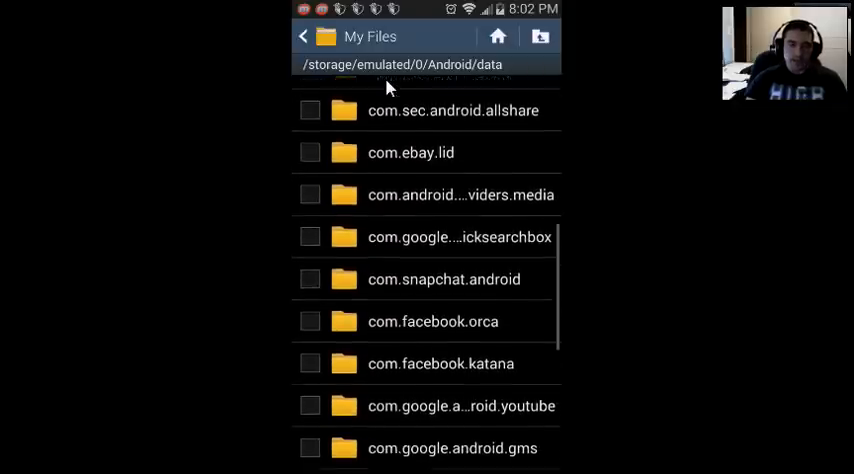
scroll("down", 3)
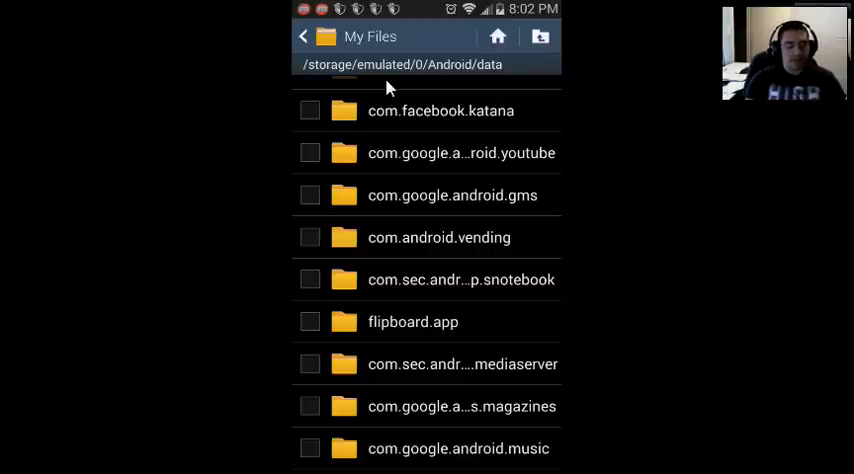
scroll("down", 3)
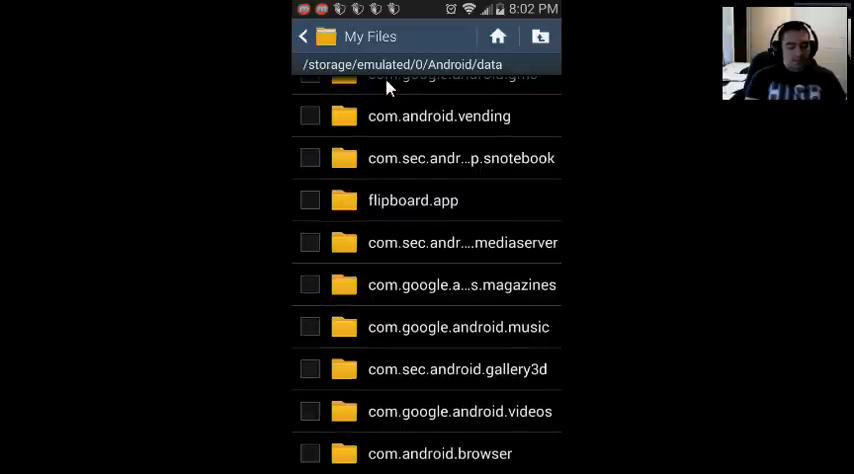
left_click(302, 37)
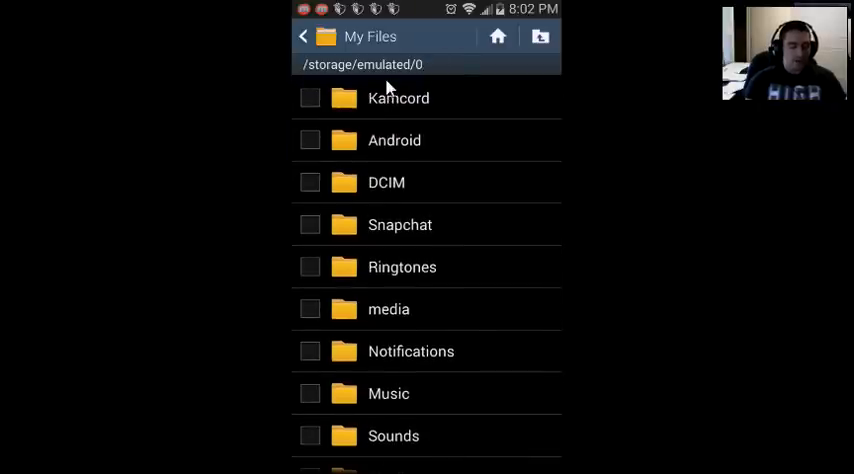
Inspect the com.hothead app folder, then go back to root and reopen Android.
left_click(394, 140)
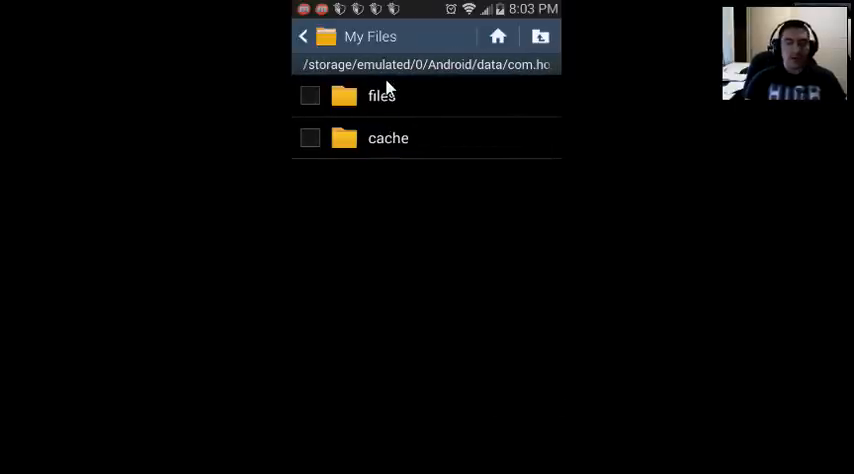
left_click(303, 37)
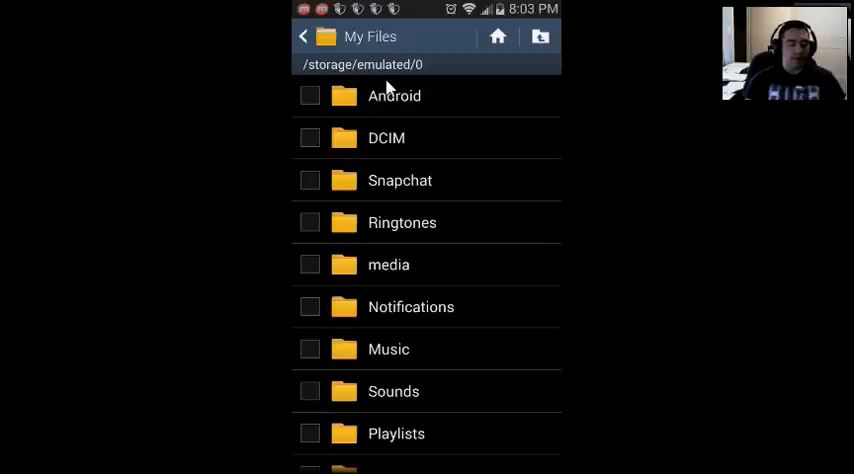
left_click(394, 96)
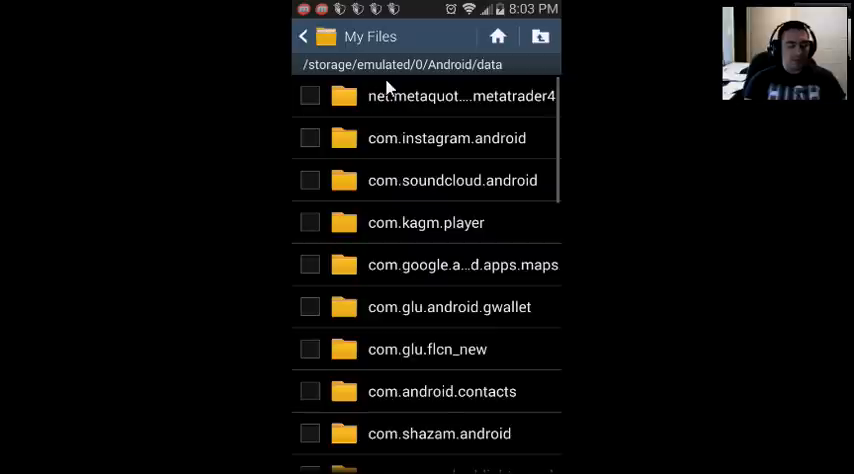
Scroll through the root folders such as SoundCloud, Kamcord and Android.
scroll("down", 3)
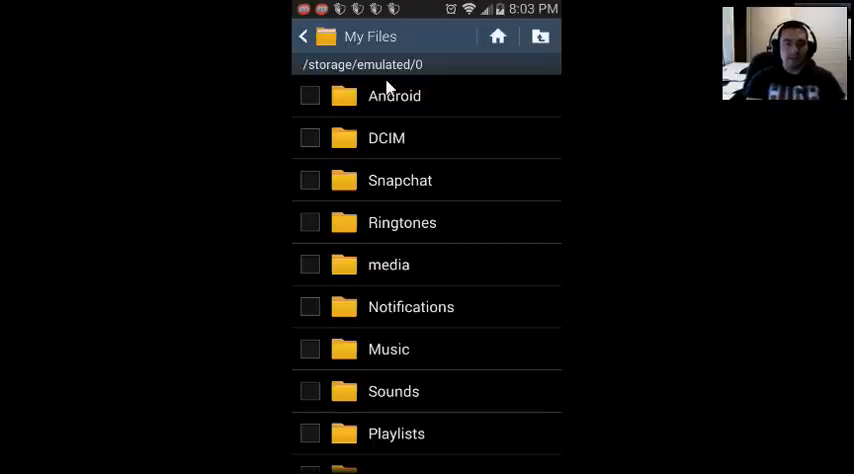
scroll("down", 3)
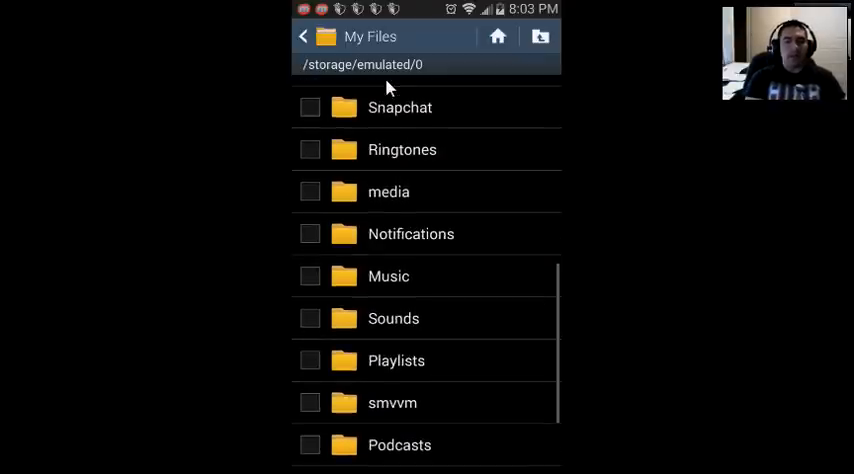
scroll("down", 3)
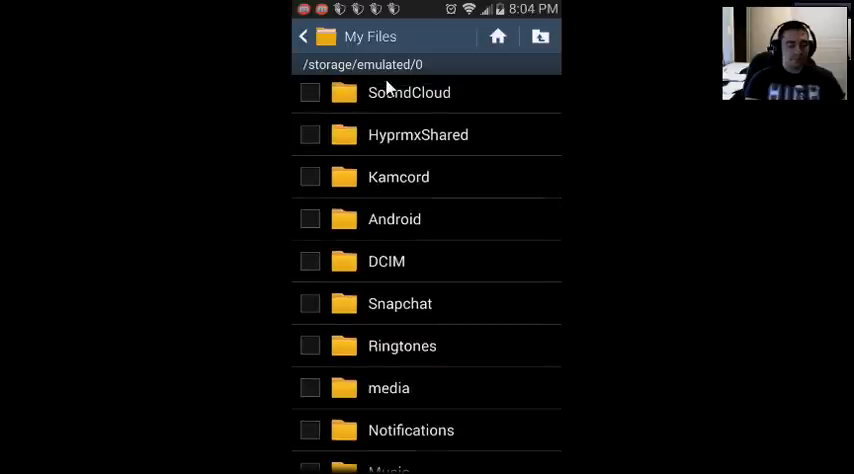